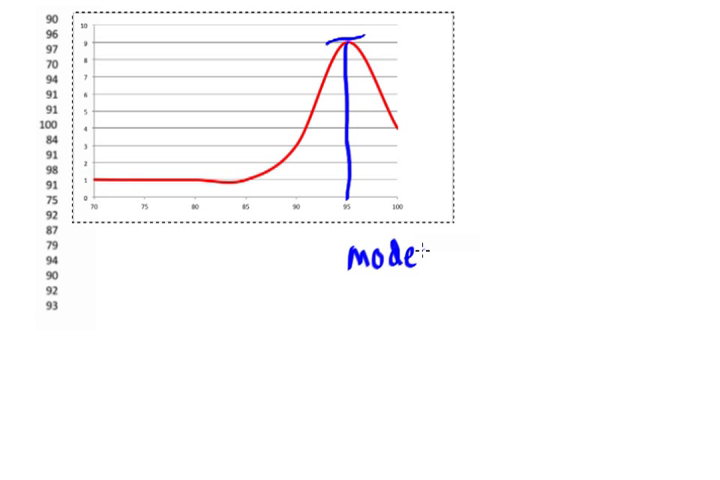
Draw a vertical blue line from the red curve down to 90 on the horizontal axis
left_click_drag(296, 148, 296, 200)
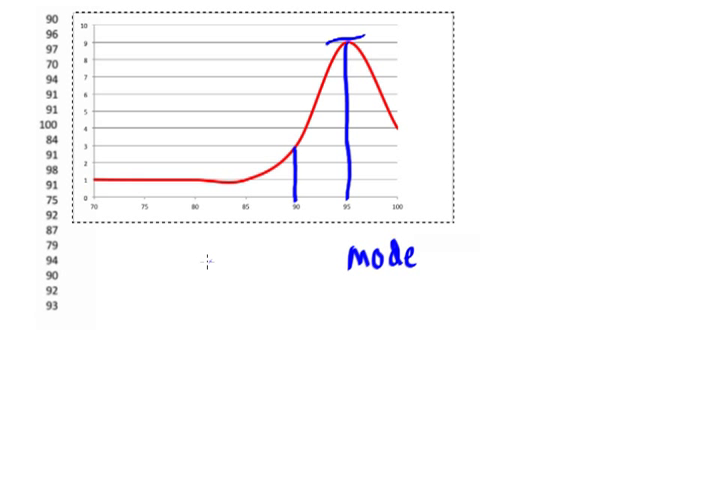